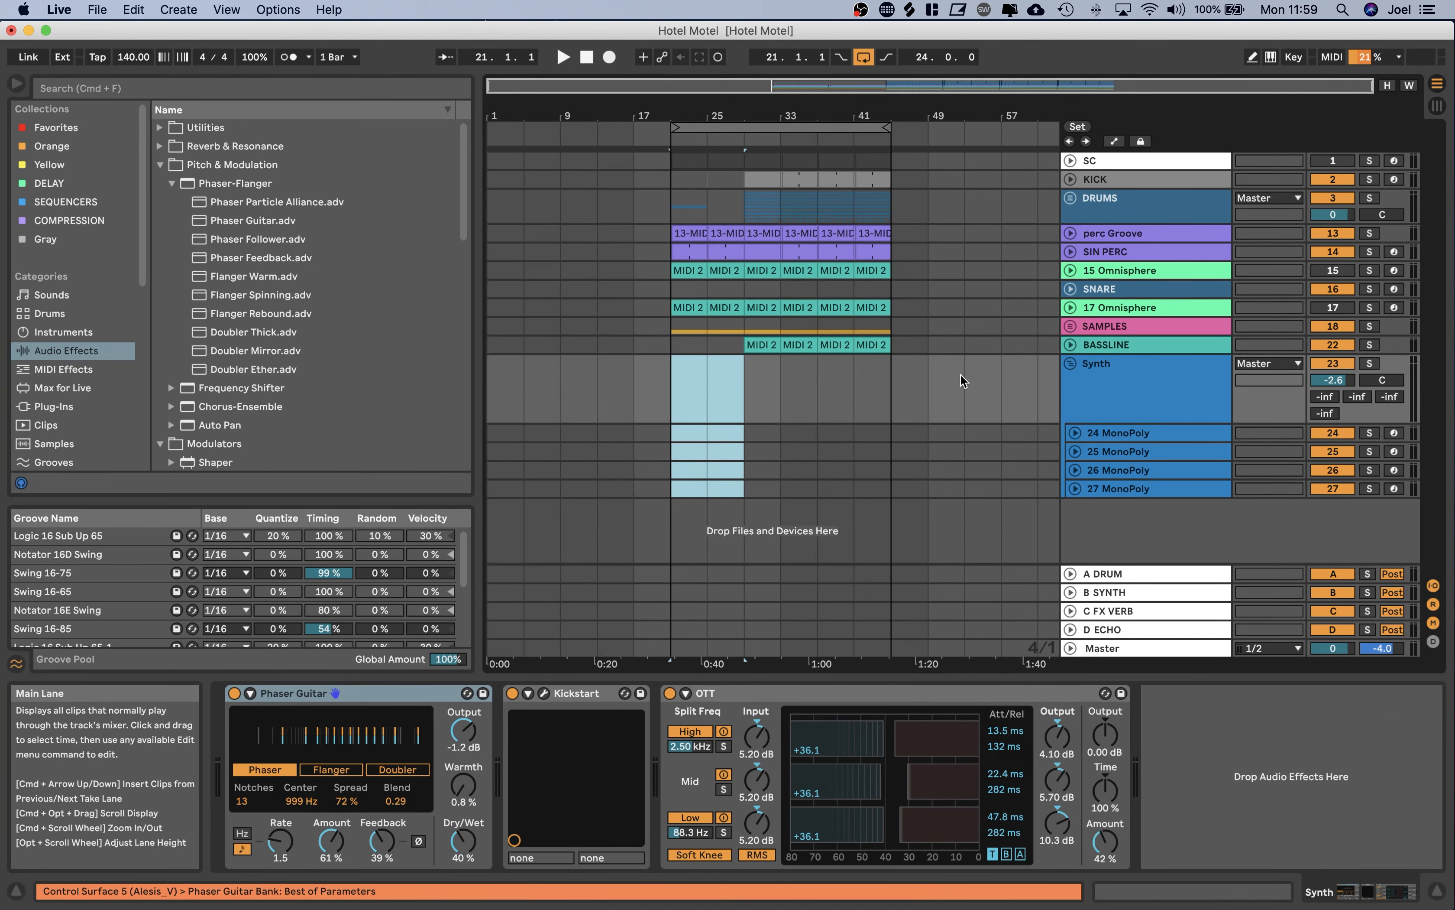
Solo the Synth group, mute 25 MonoPoly, and unfold the 26 MonoPoly track.
left_click(562, 56)
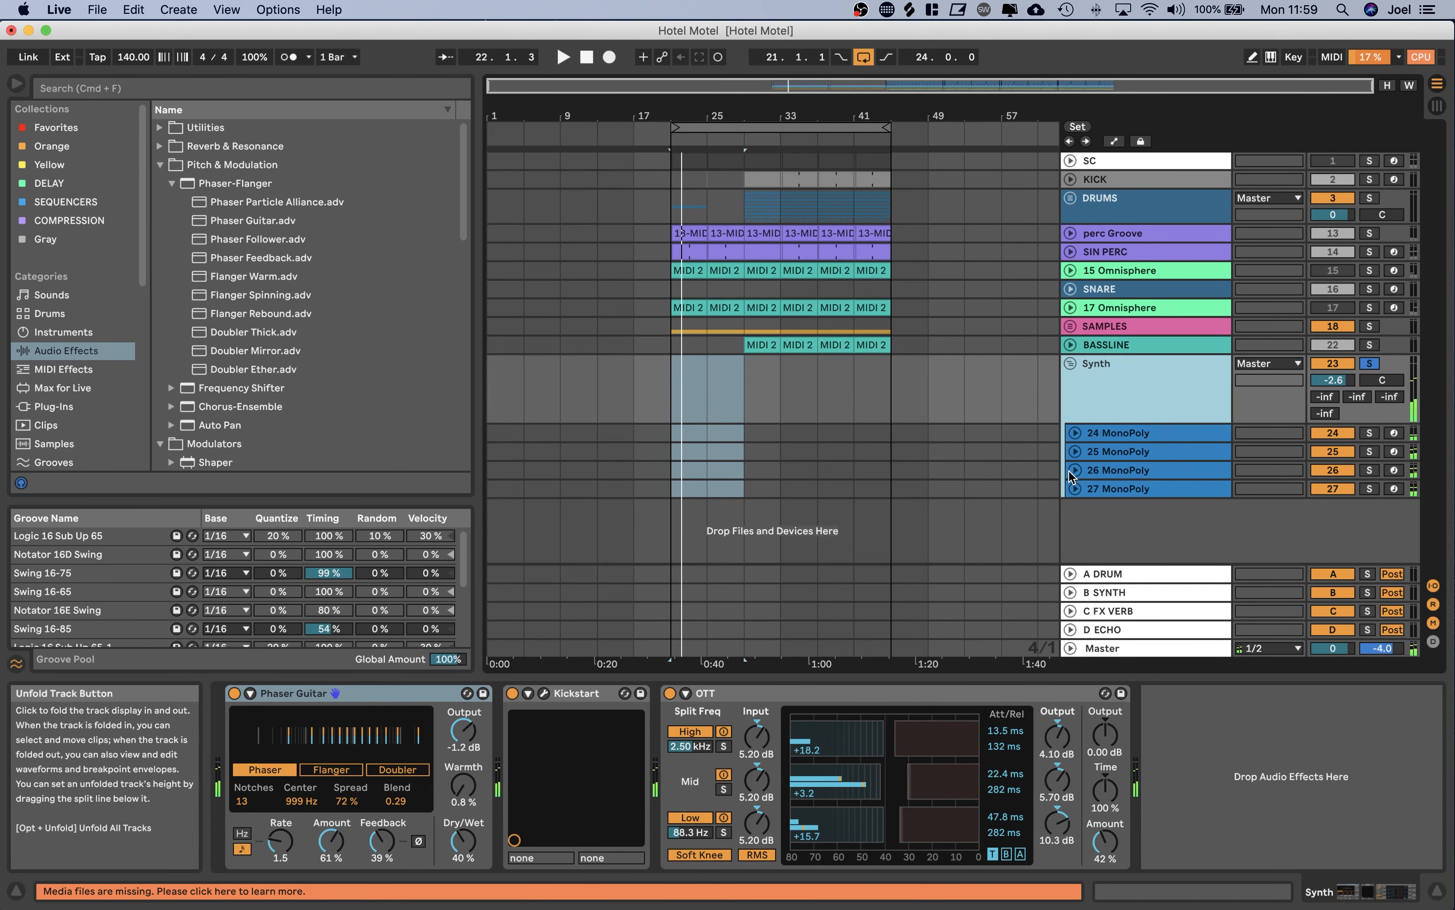
left_click(1118, 469)
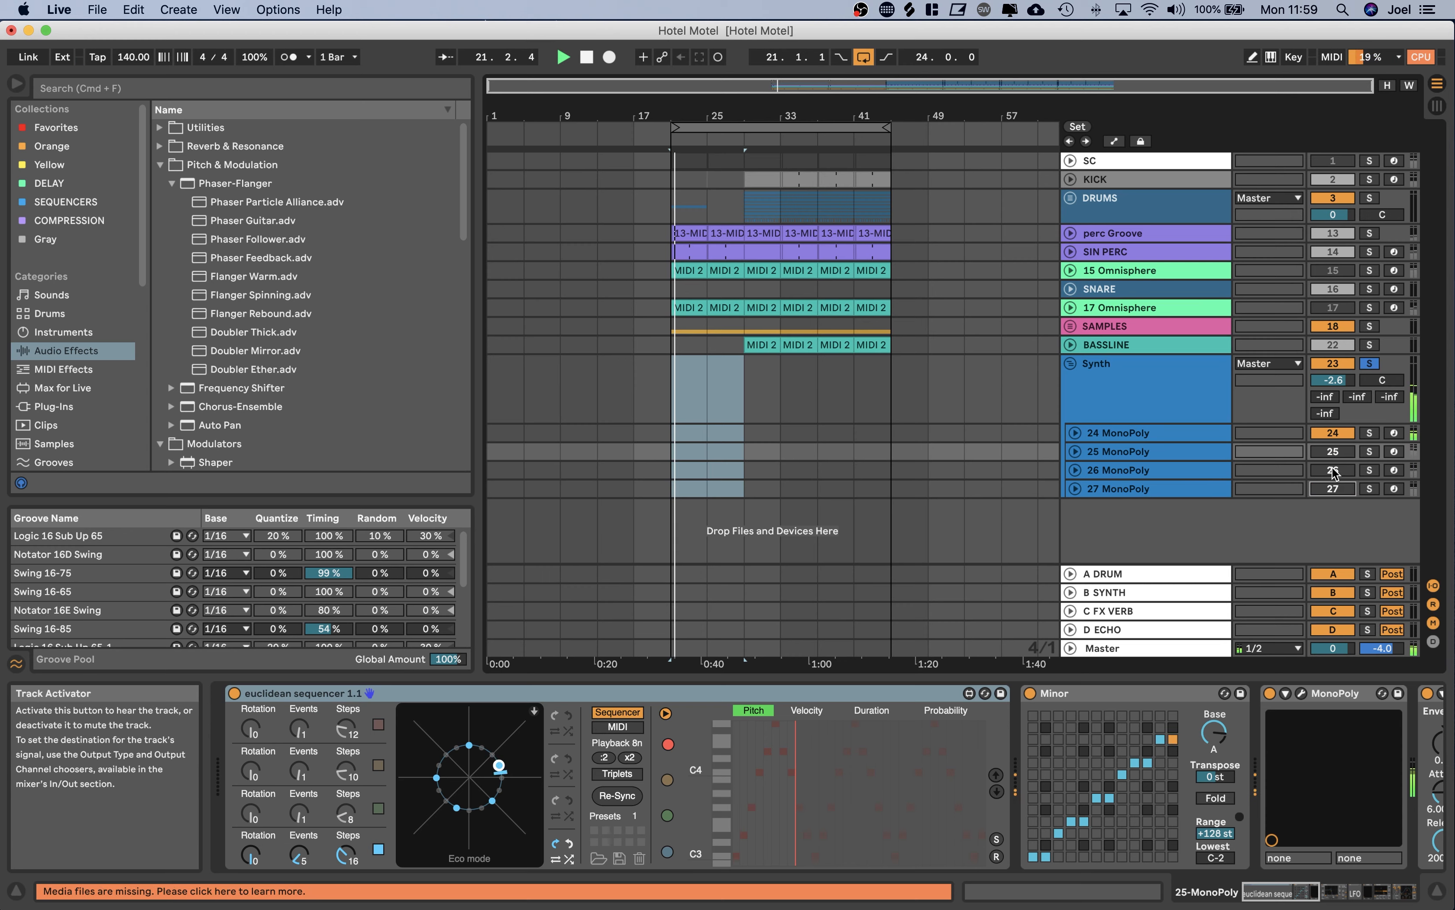
left_click(1076, 470)
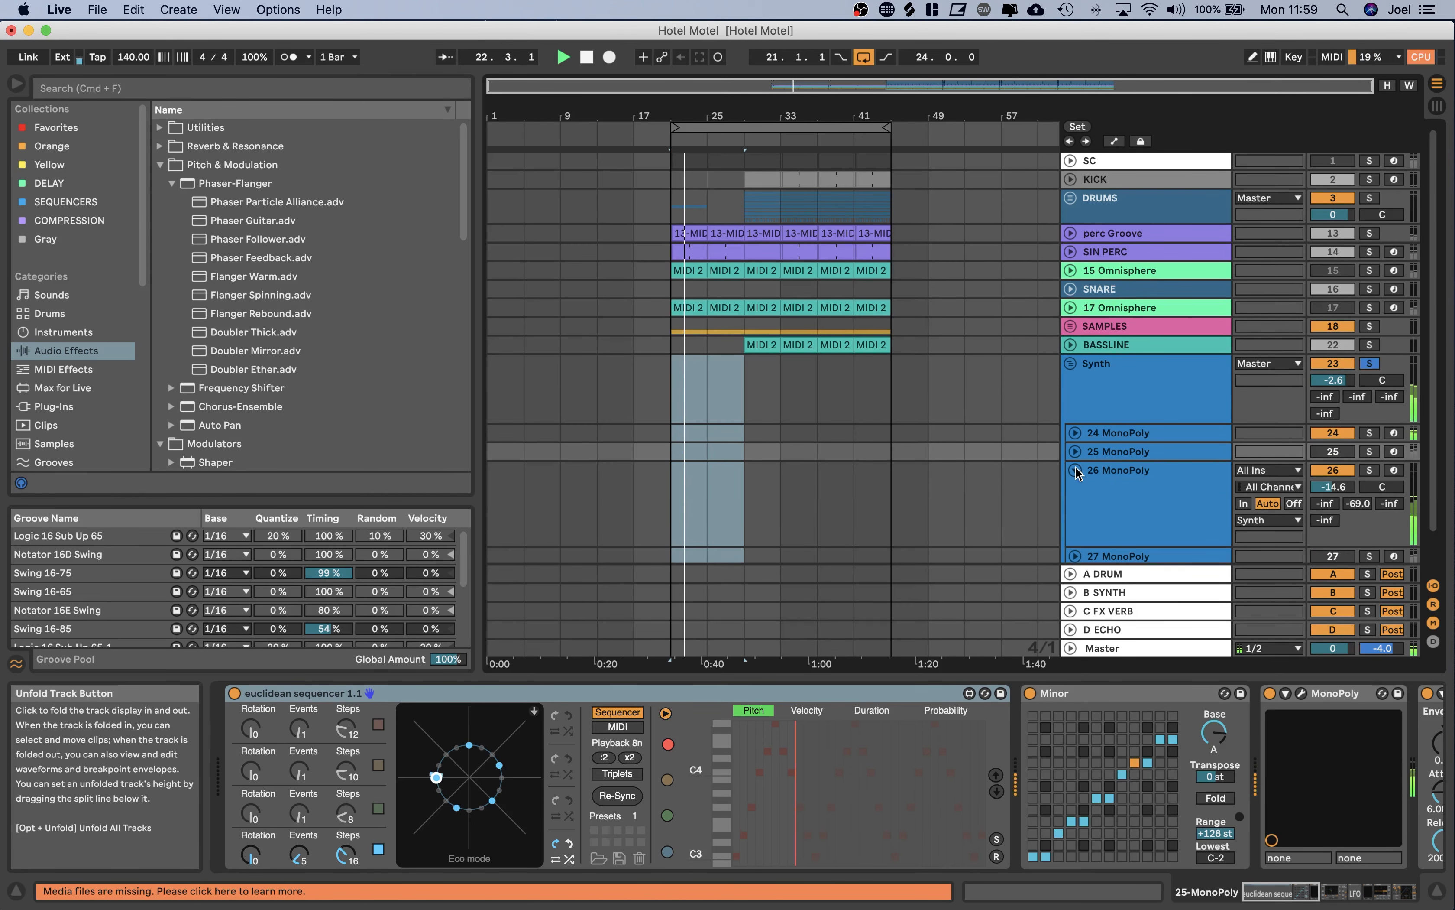